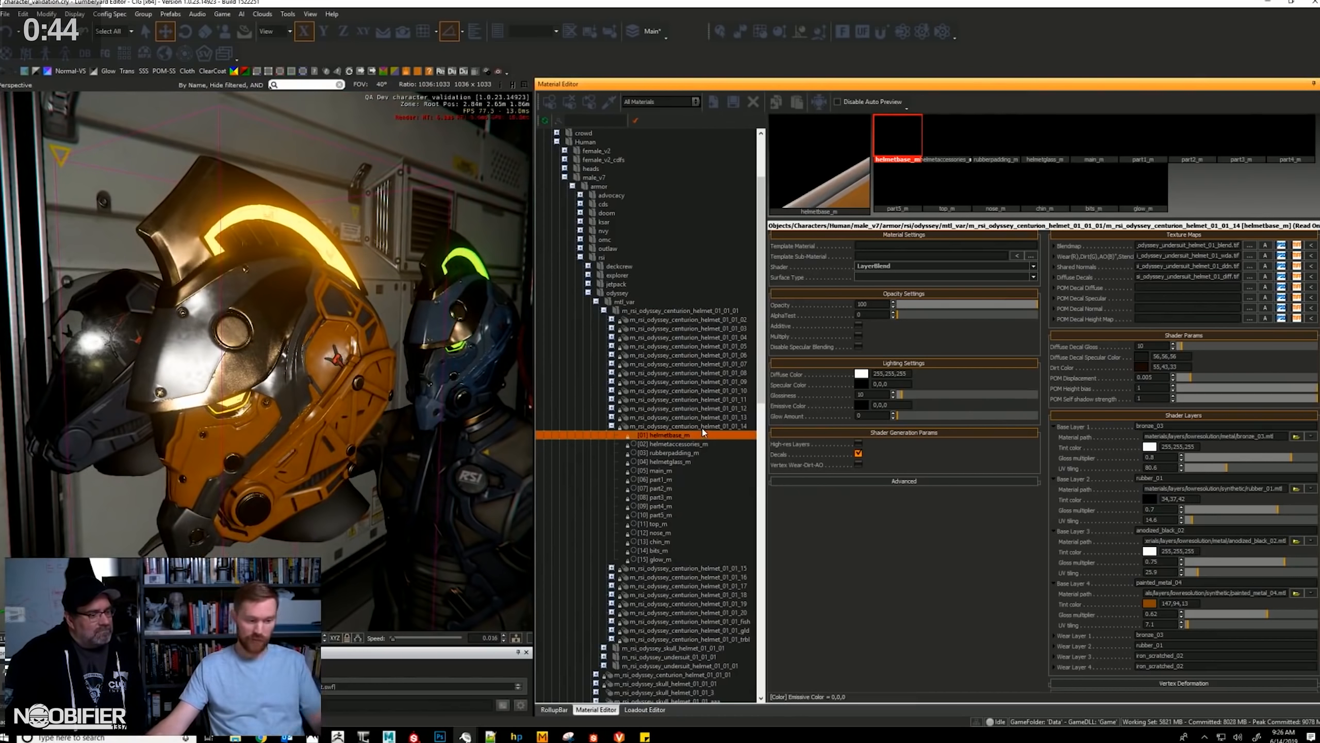
# - Select the centurion helmet's top sub-material, beside the blue, red, orange and yellow variants
pyautogui.click(656, 523)
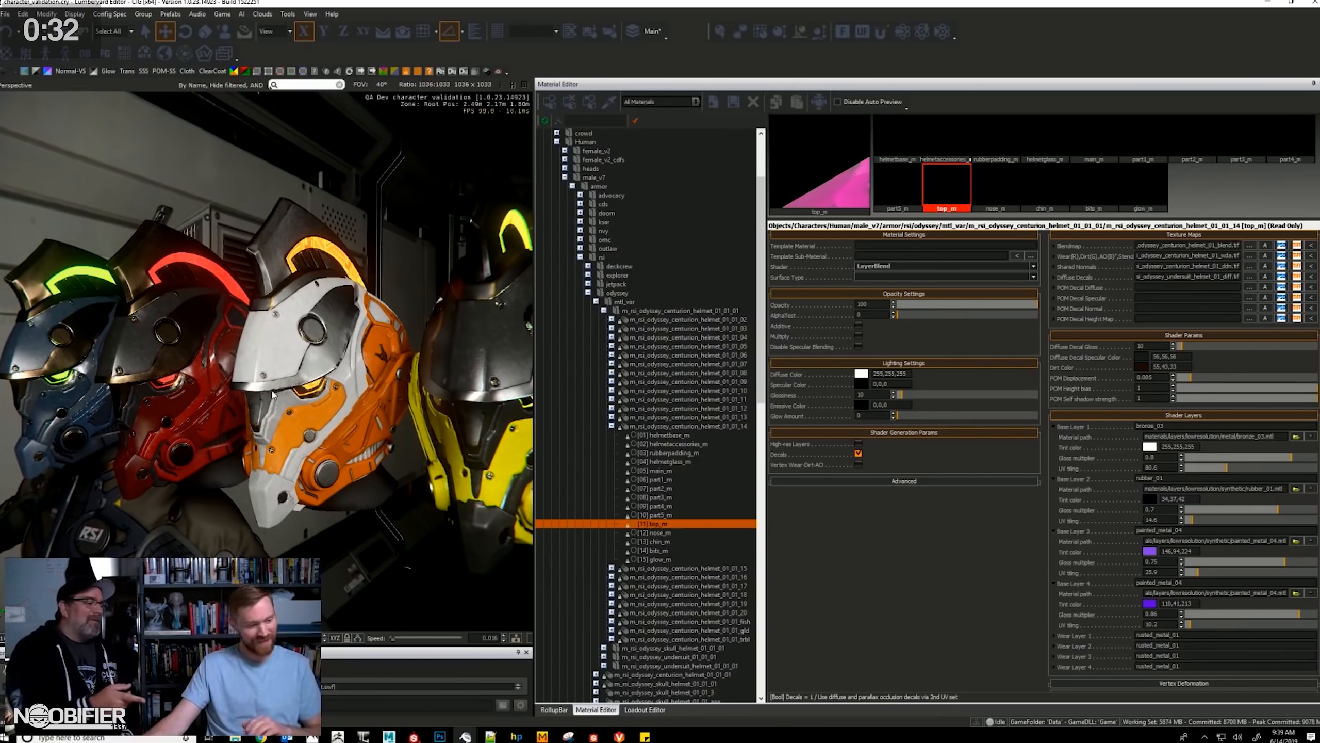
pyautogui.moveTo(353, 515)
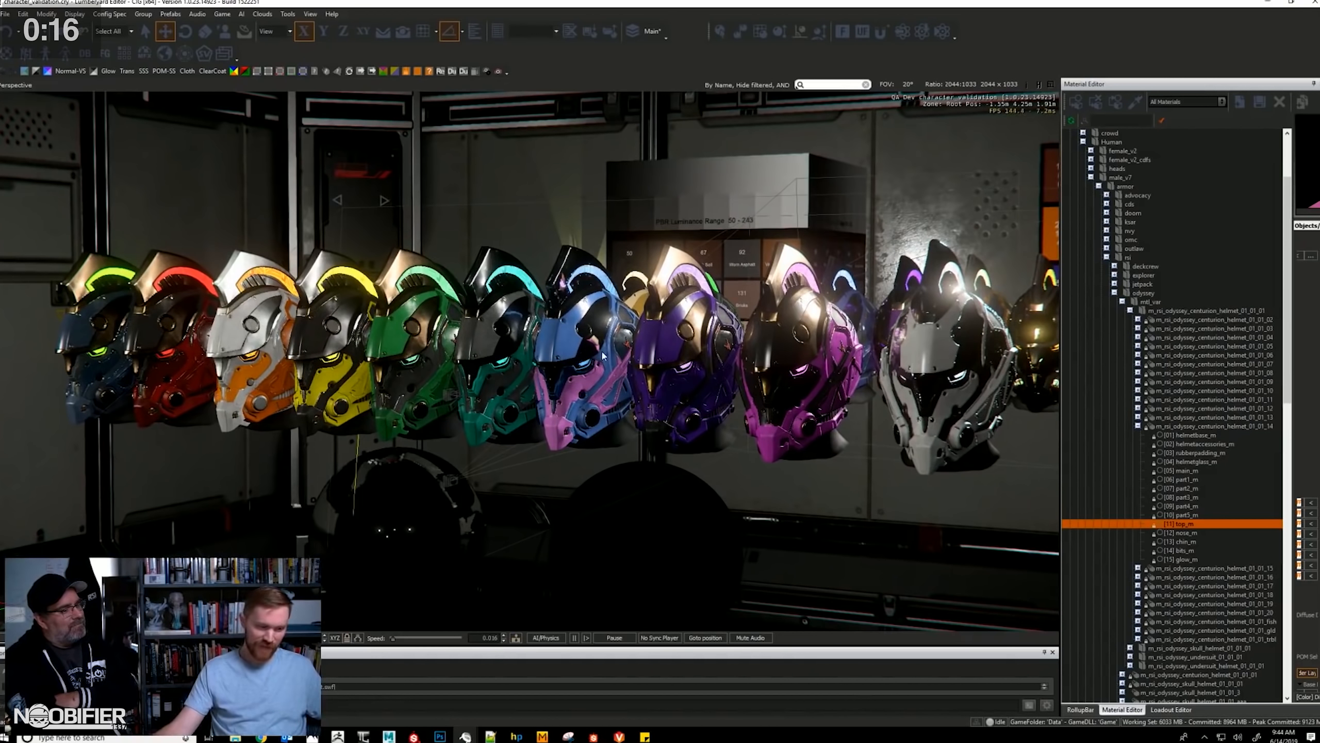
pyautogui.moveTo(587, 219)
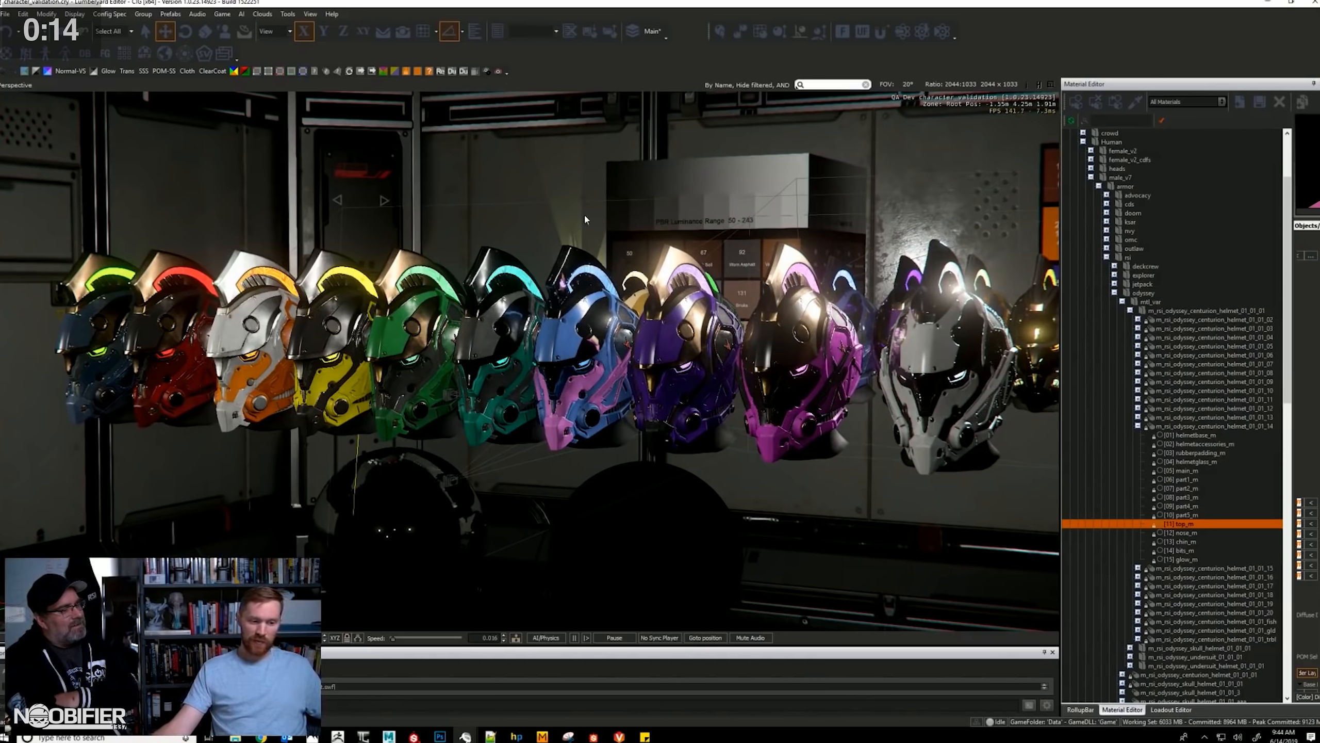